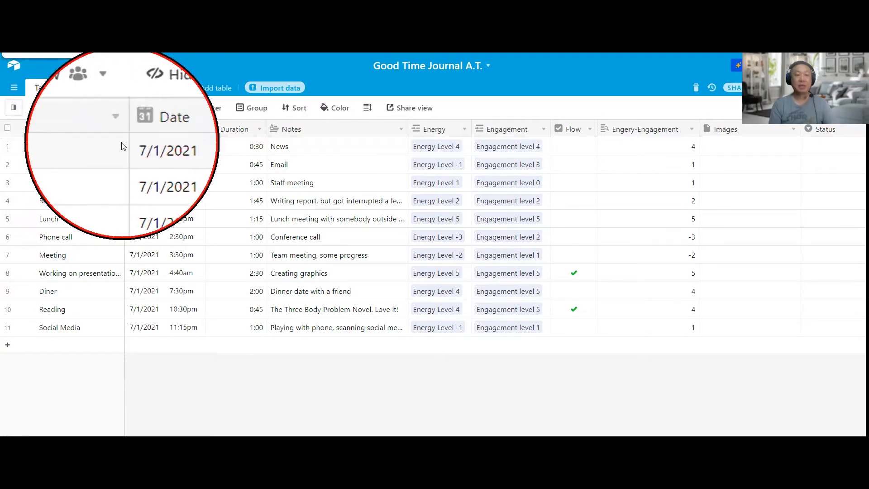
mouse_move(112, 139)
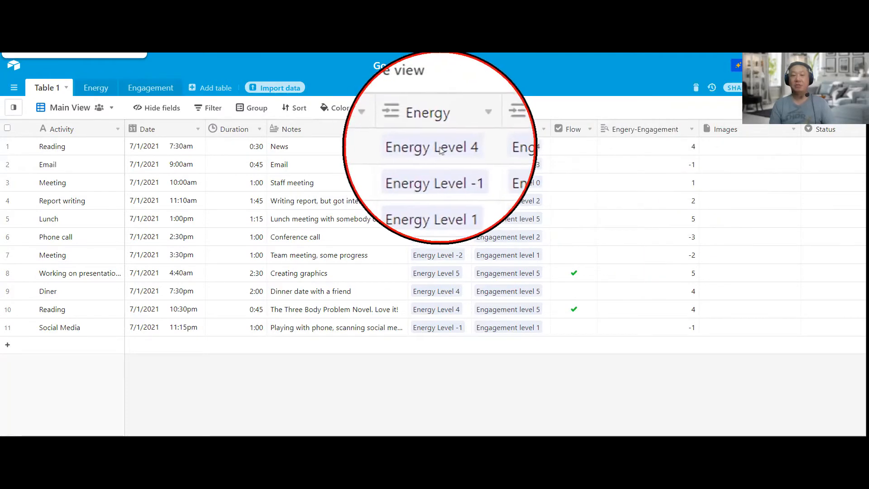
mouse_move(728, 149)
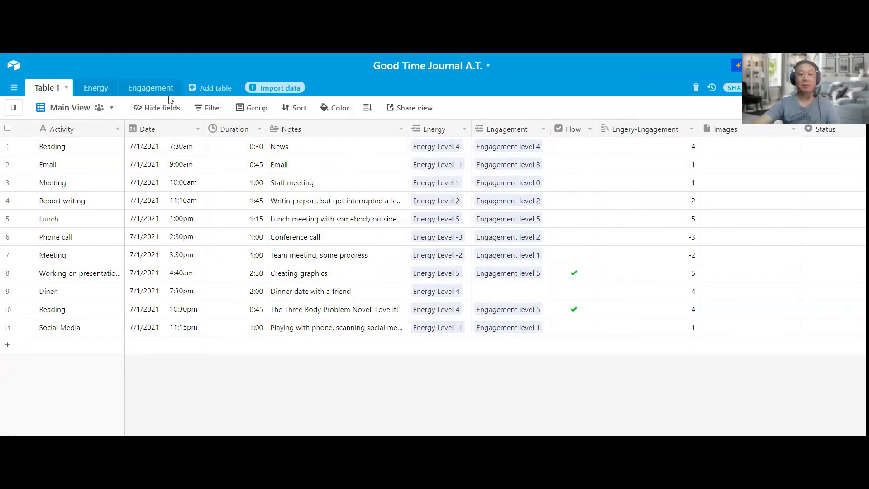
Open the Energy lookup table listing energy levels 5 to -5.
left_click(92, 88)
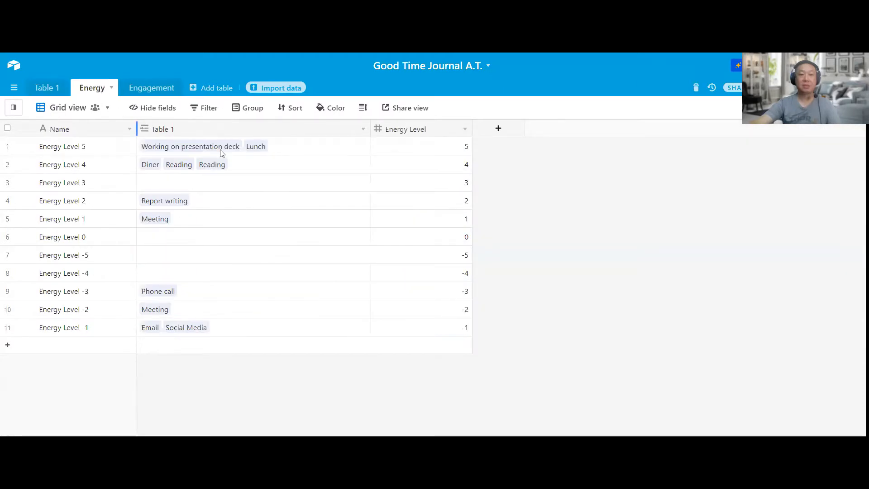
mouse_move(478, 183)
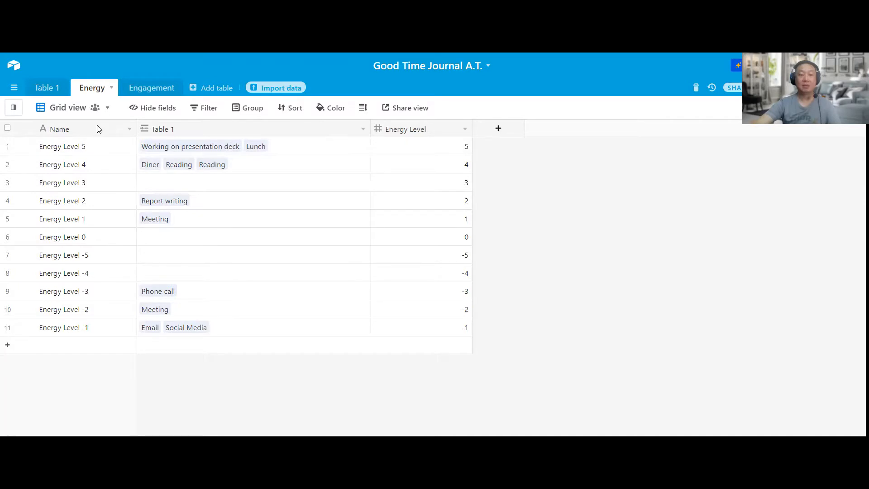
mouse_move(103, 143)
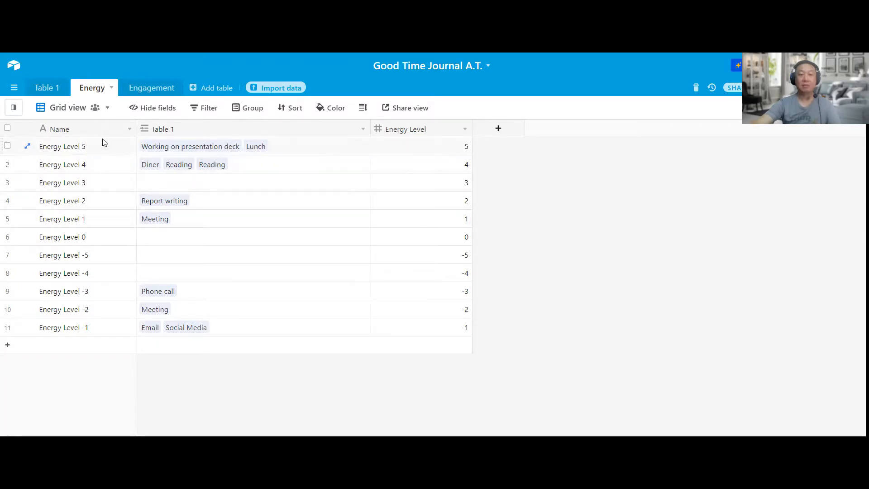
mouse_move(422, 139)
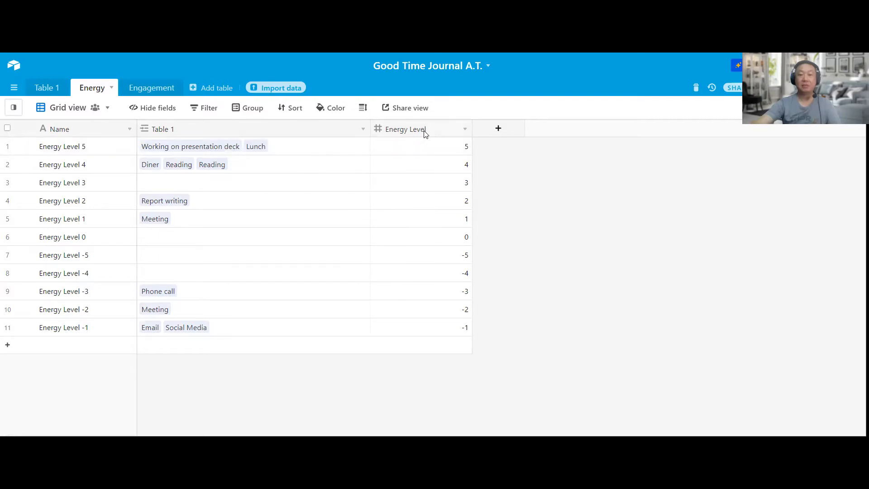
mouse_move(189, 116)
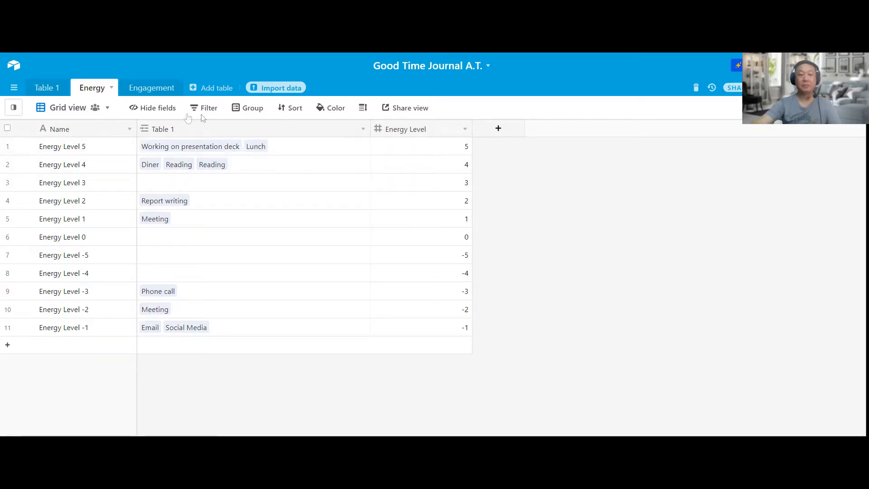
left_click(47, 88)
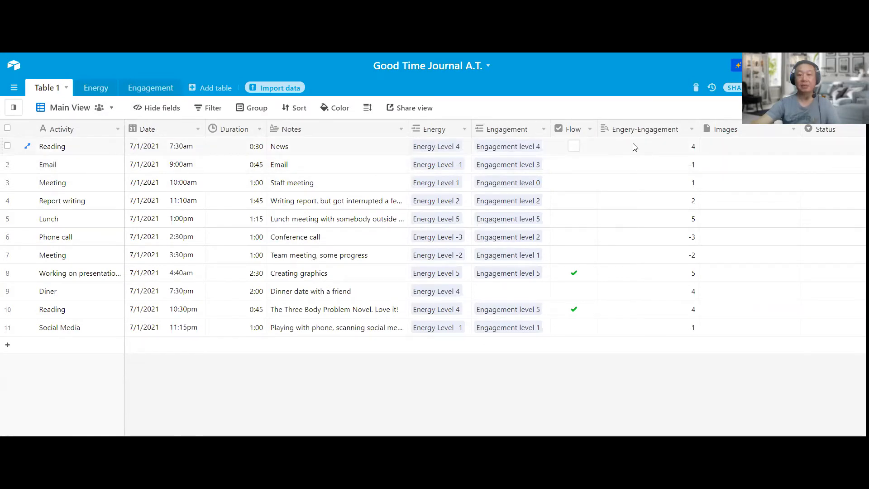
mouse_move(522, 147)
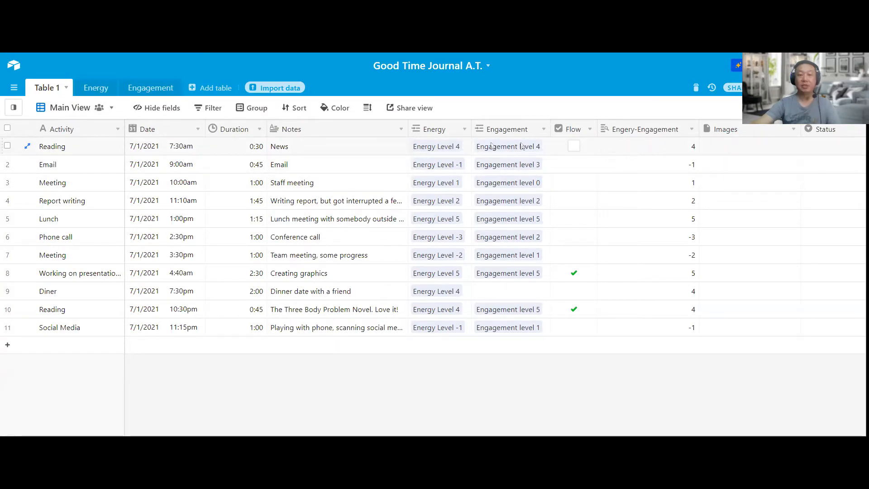
mouse_move(461, 150)
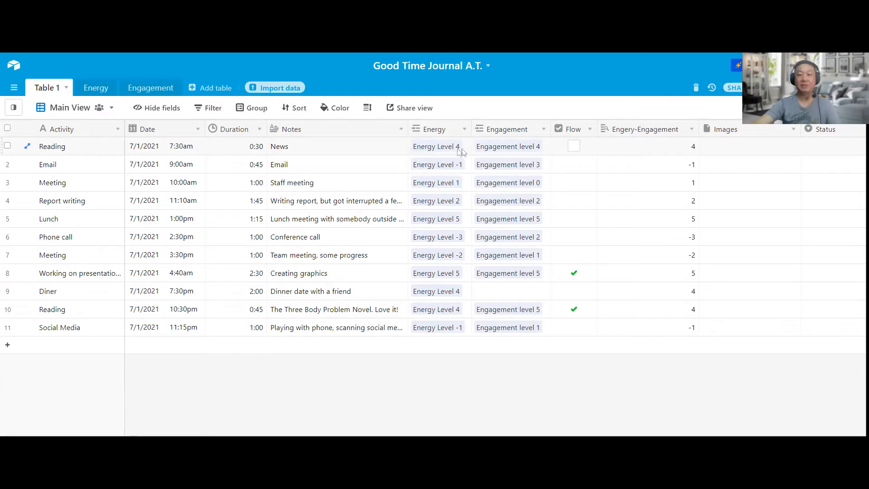
mouse_move(459, 152)
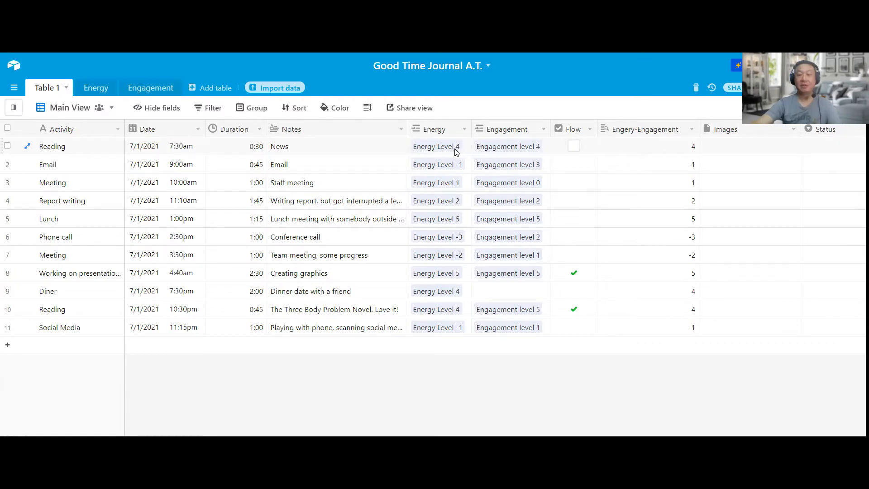
mouse_move(702, 156)
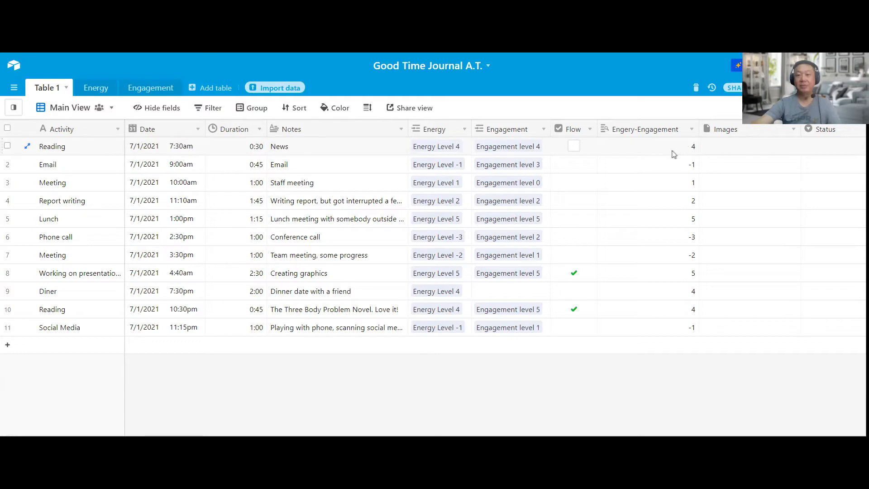
mouse_move(656, 145)
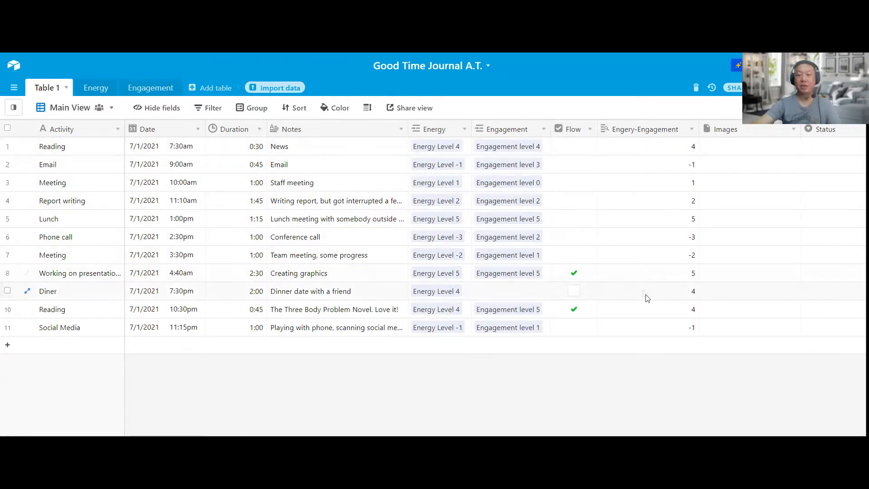
left_click(92, 88)
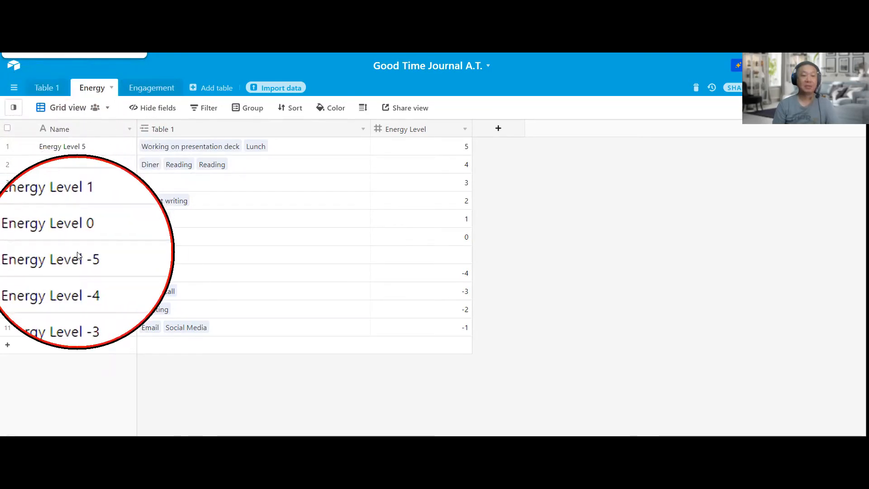
scroll("down", 3)
type("-5")
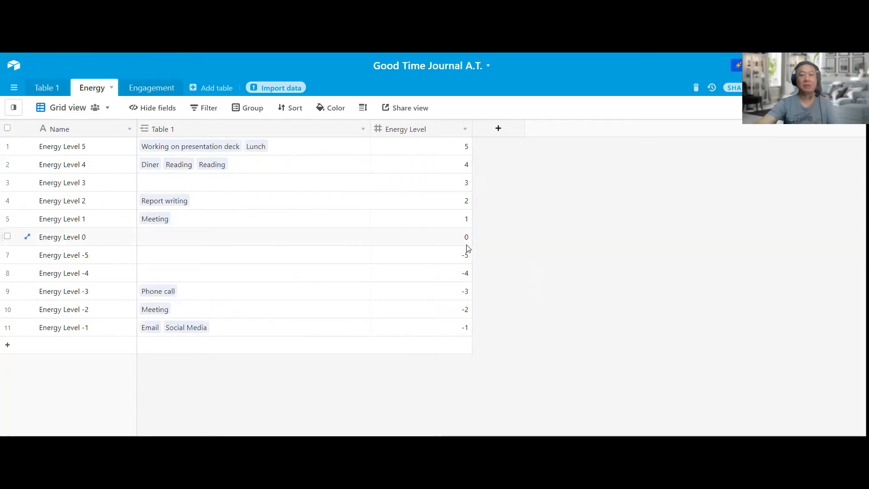
Open the Engagement table and scroll through engagement levels 5 to 0.
left_click(151, 87)
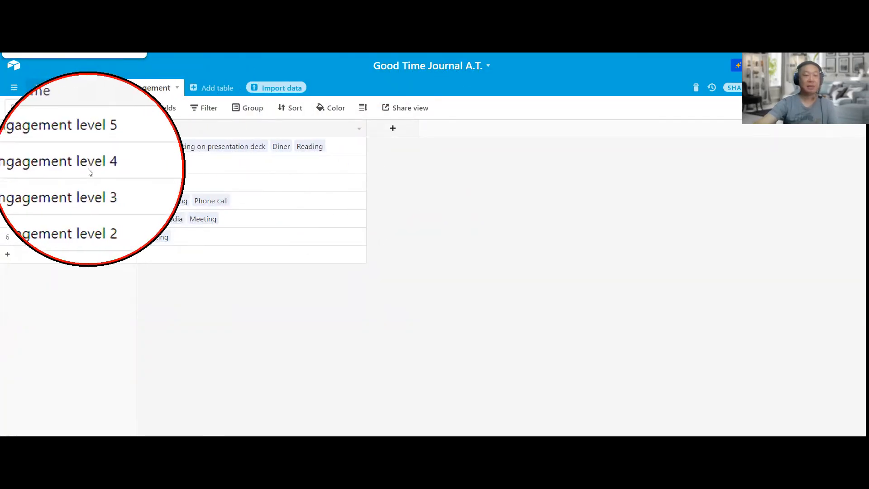
scroll("down", 3)
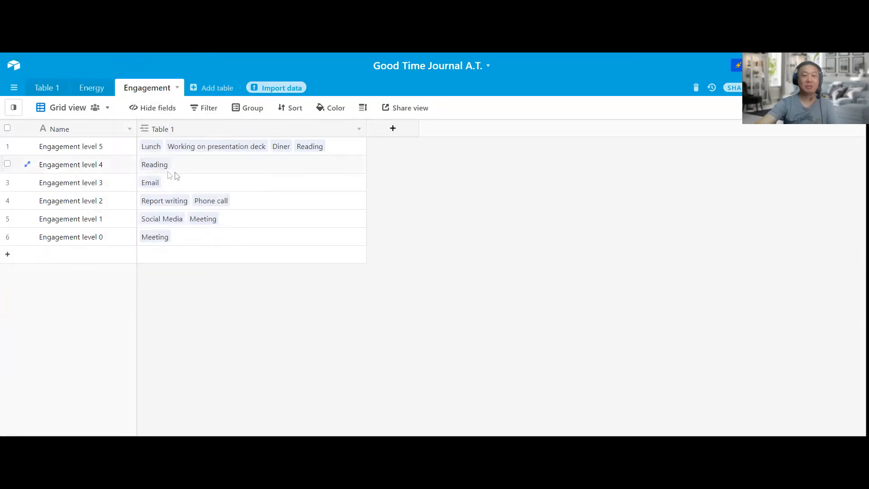
Link the Reading activity to Engagement level 4 and close the expanded record.
left_click(154, 164)
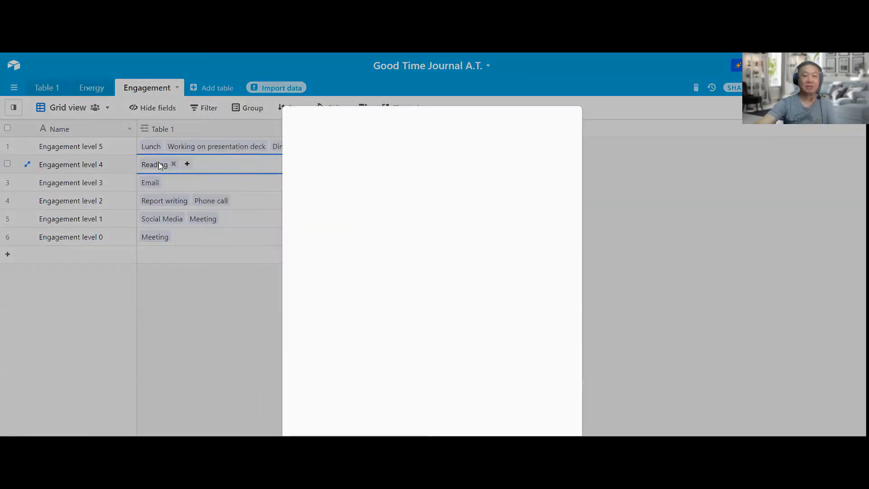
left_click(154, 164)
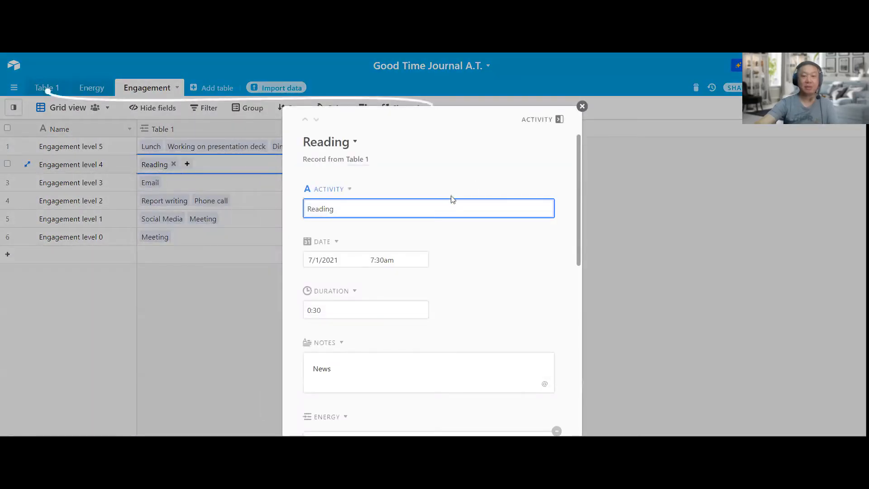
scroll("down", 3)
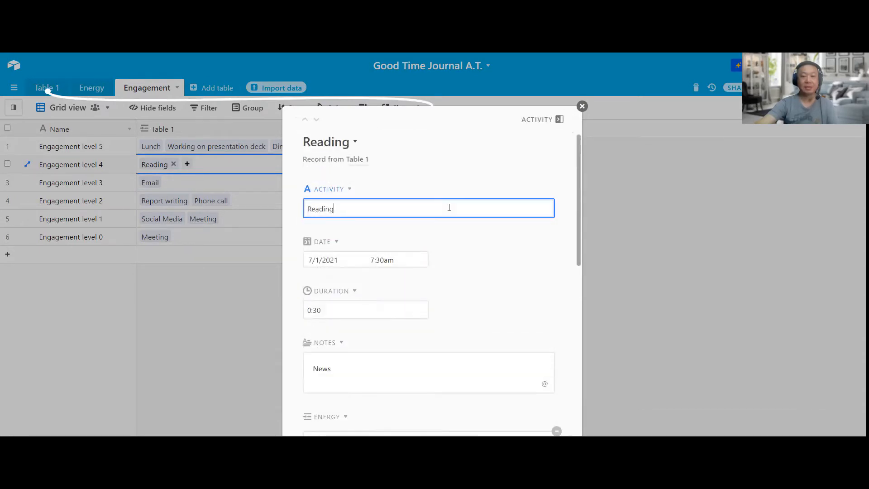
mouse_move(344, 376)
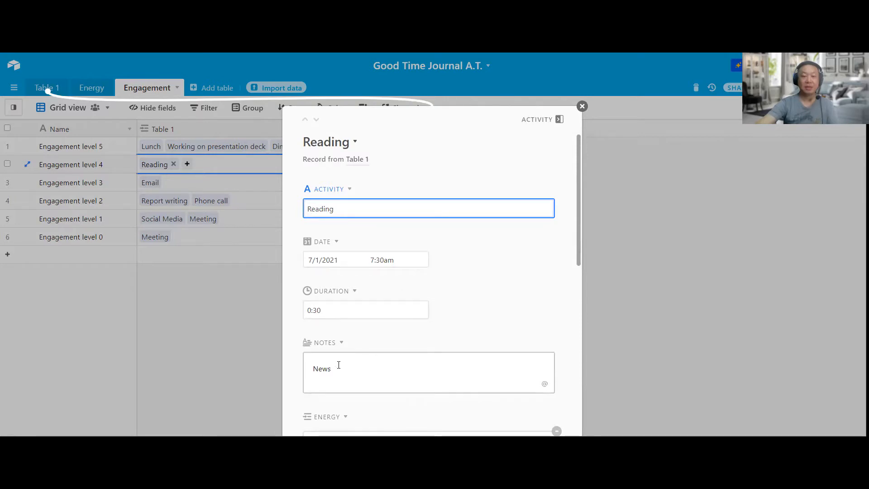
left_click(582, 106)
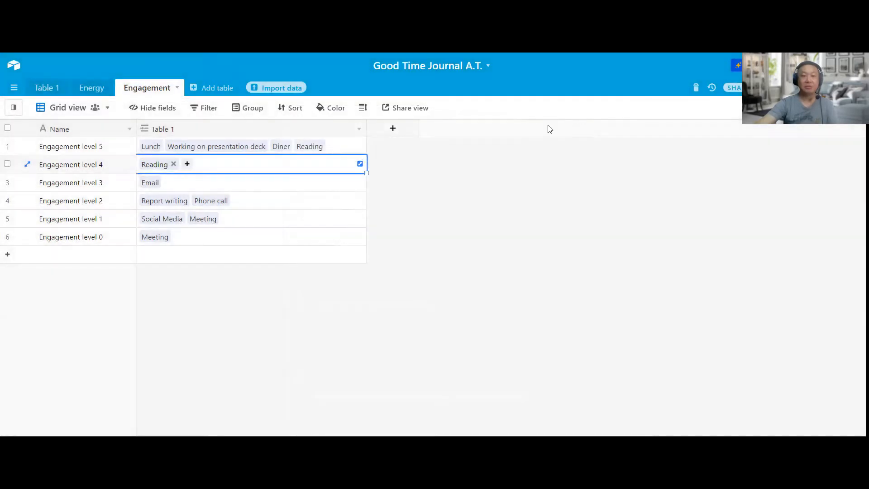
mouse_move(313, 150)
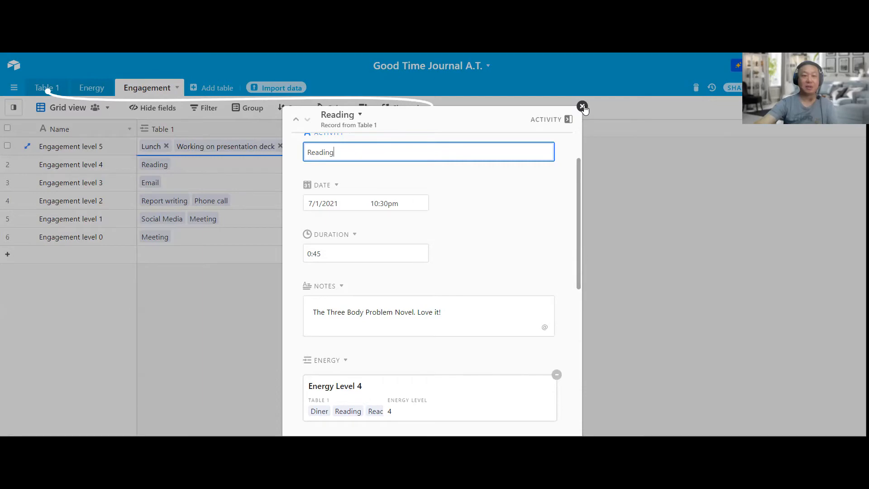
left_click(581, 105)
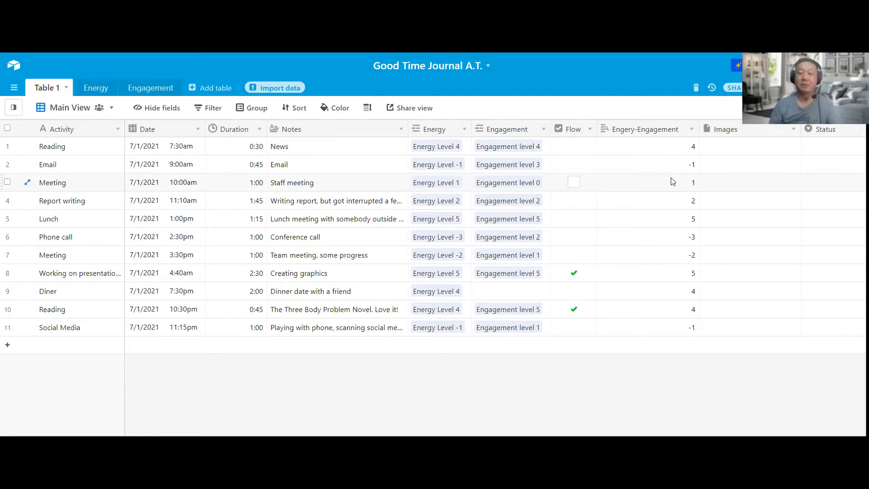
mouse_move(400, 391)
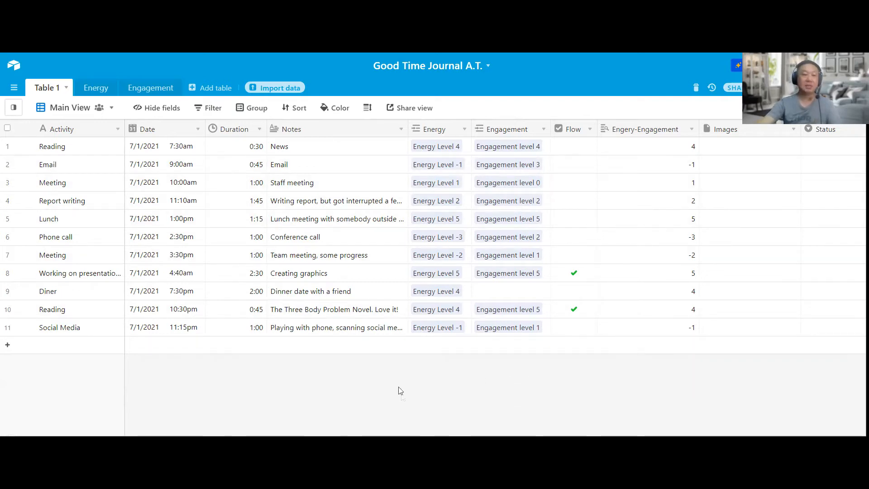
Preview the Entry Form view from Table 1's views list.
left_click(13, 108)
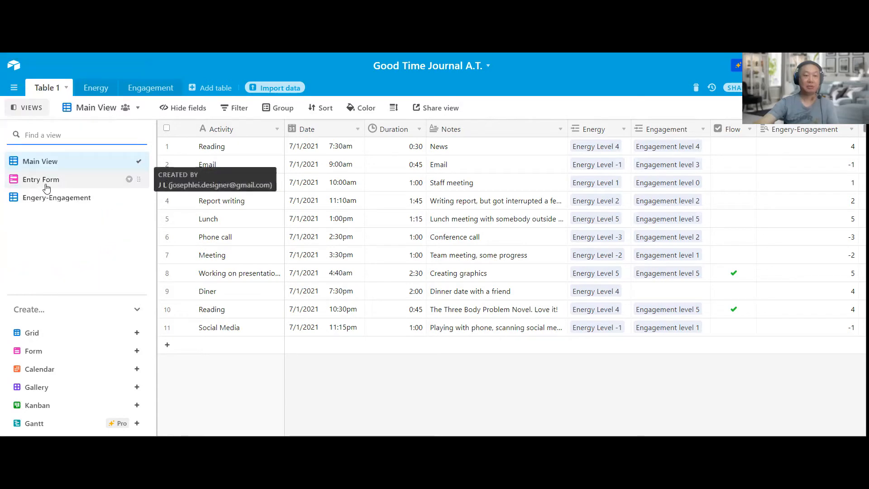
left_click(41, 179)
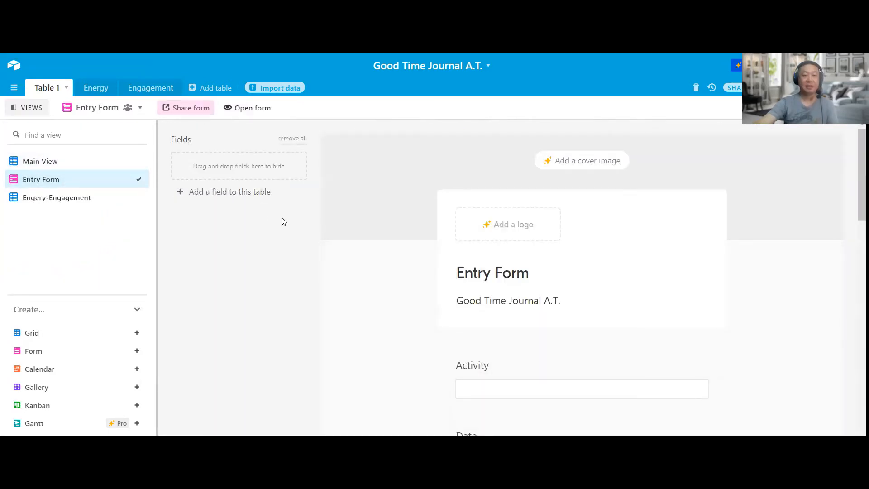
scroll("down", 3)
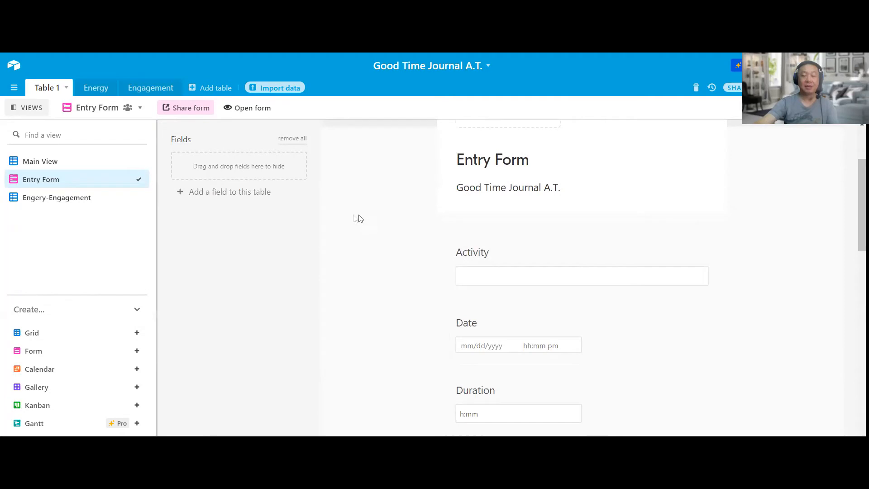
mouse_move(539, 216)
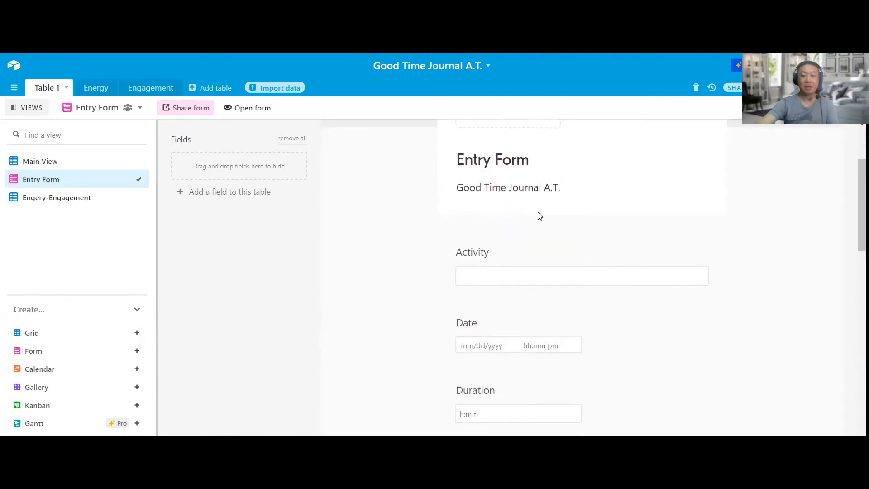
scroll("down", 3)
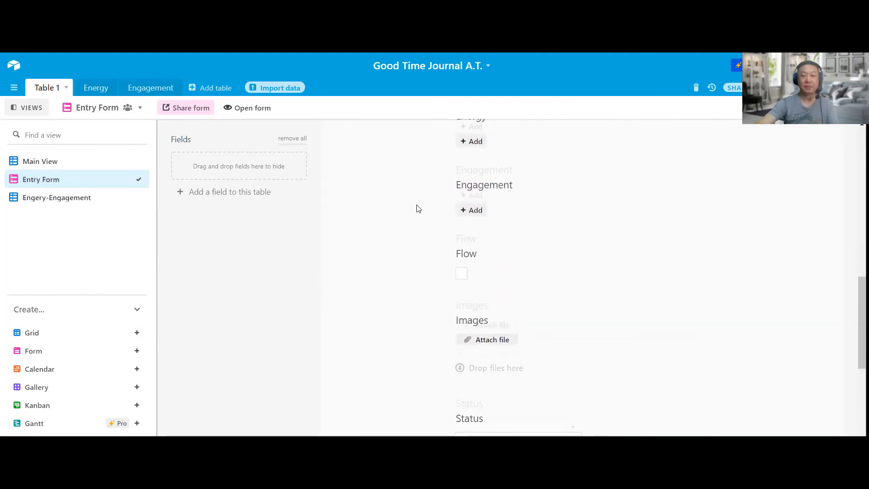
scroll("up", 3)
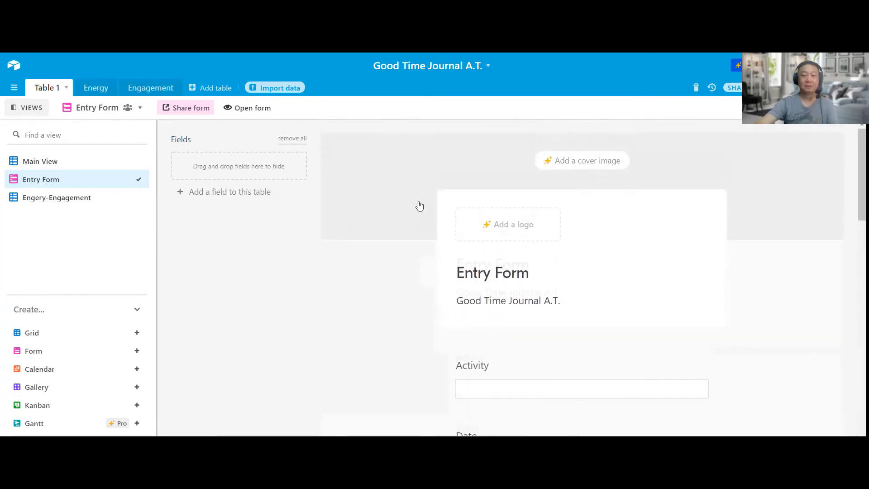
Switch to the Engery-Engagement grid view and hide the views list.
left_click(56, 197)
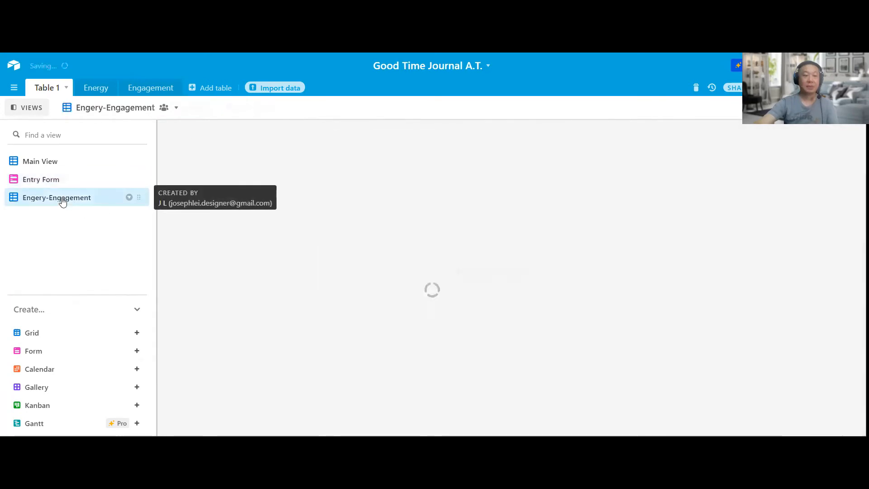
left_click(56, 197)
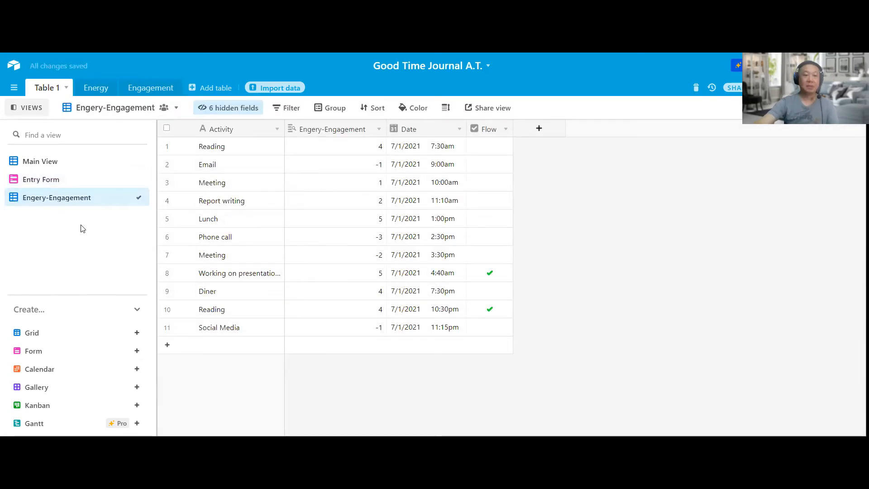
mouse_move(47, 234)
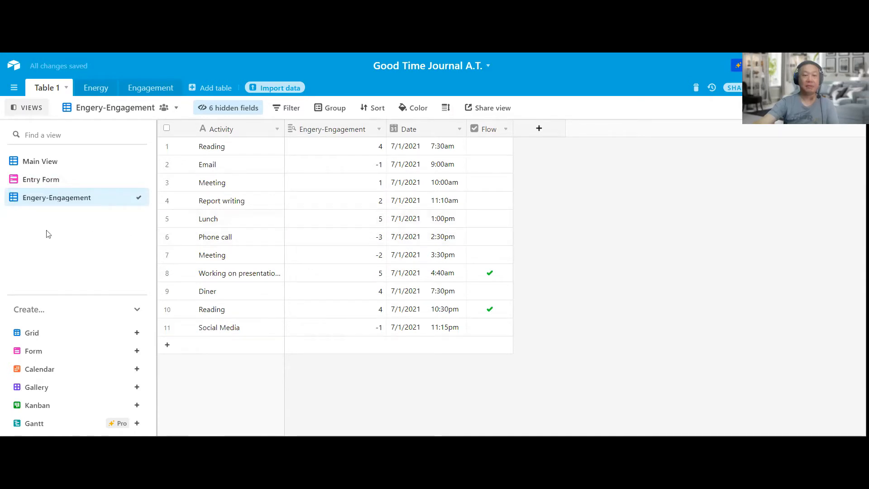
mouse_move(585, 180)
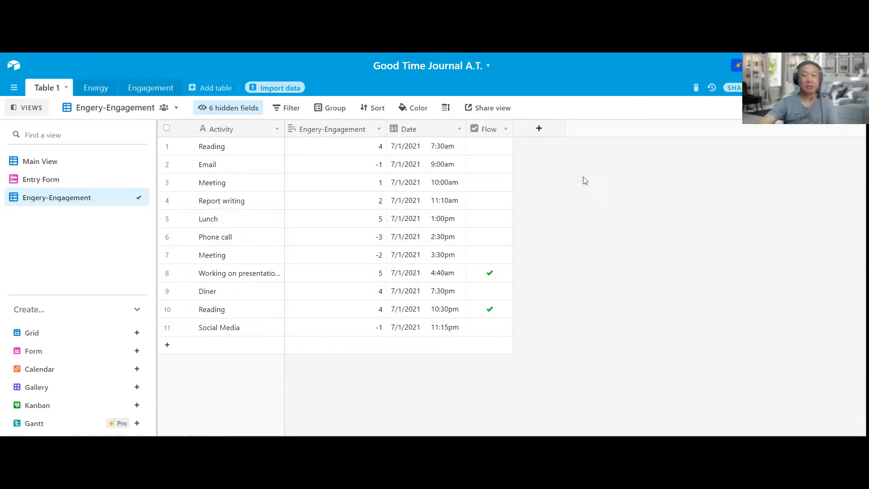
mouse_move(567, 210)
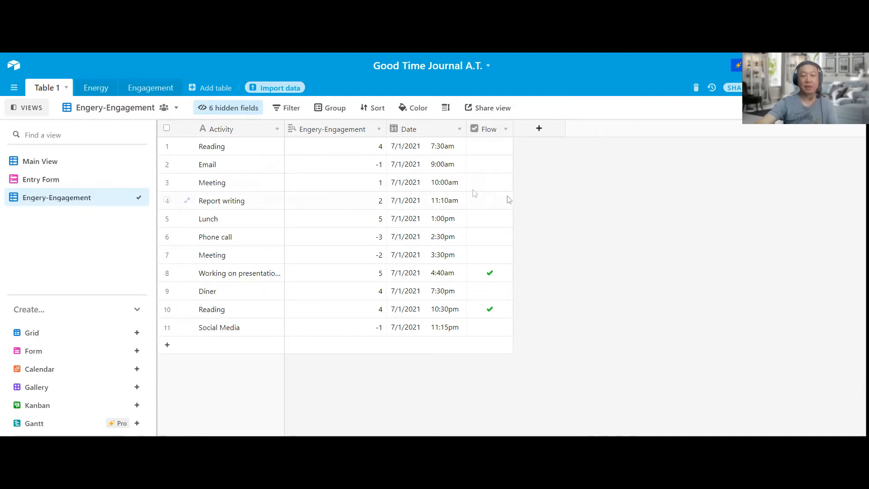
mouse_move(605, 207)
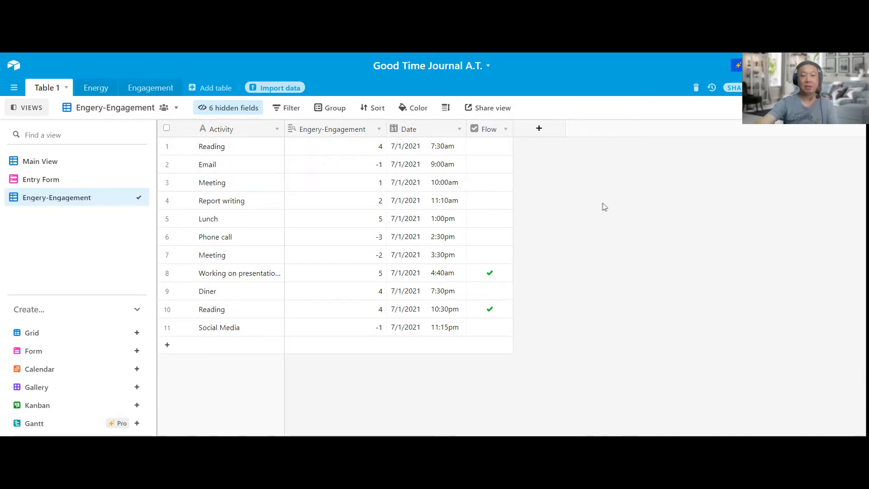
mouse_move(26, 108)
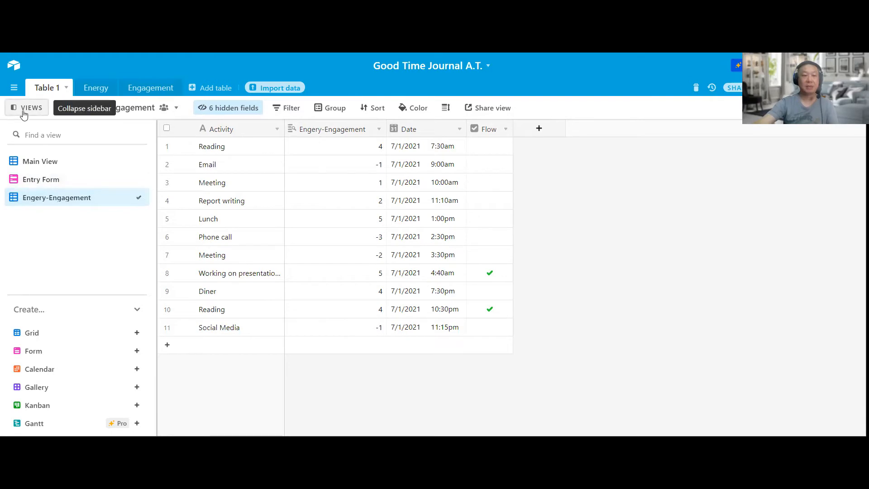
left_click(14, 108)
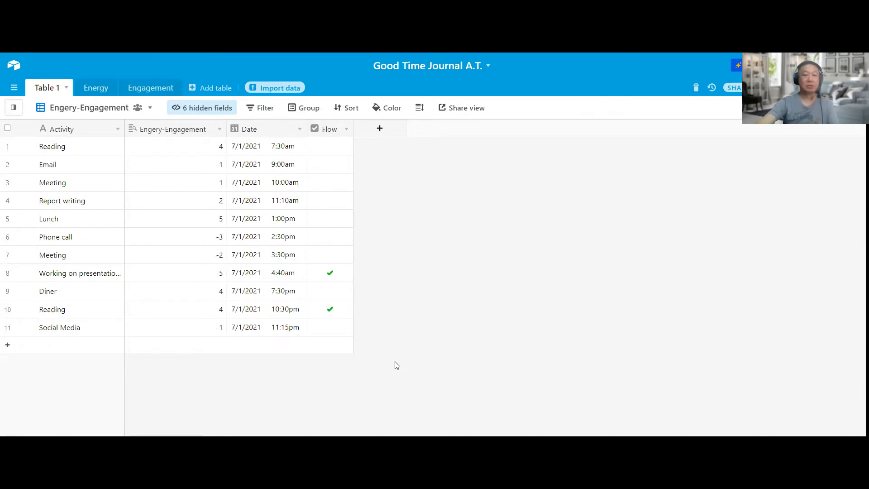
mouse_move(272, 187)
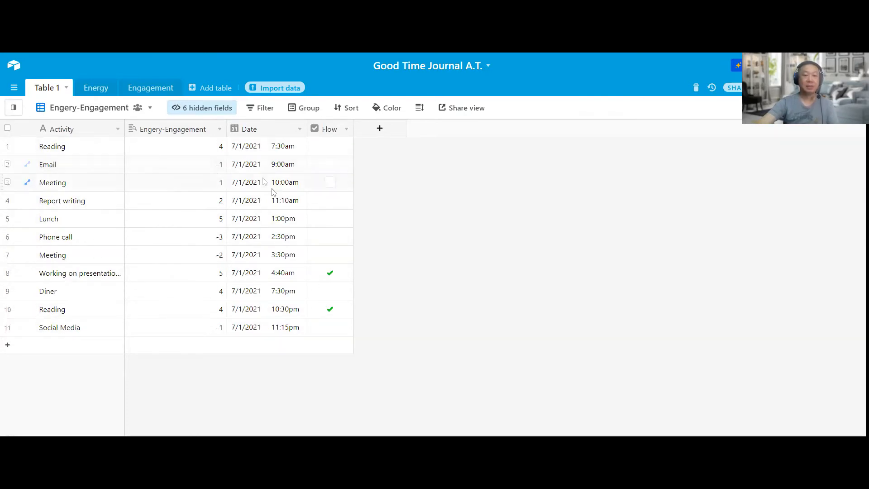
mouse_move(524, 369)
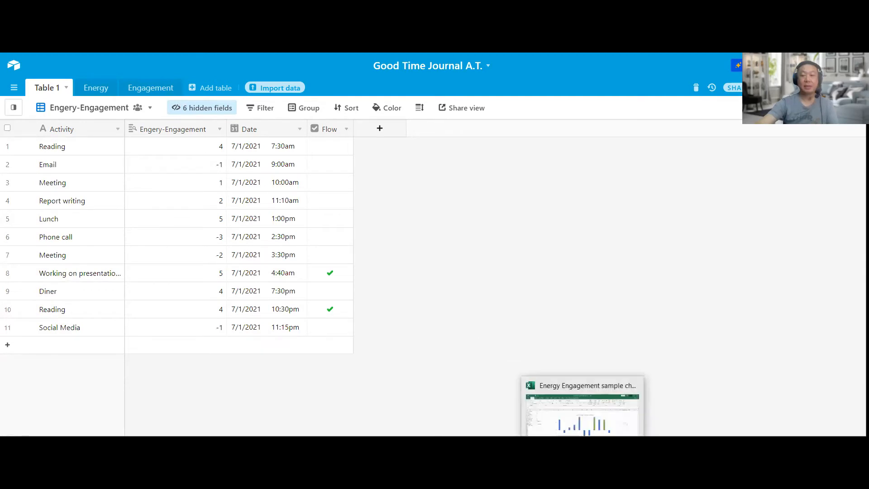
Bring the Excel Energy Engagement Map chart workbook to the front.
left_click(583, 404)
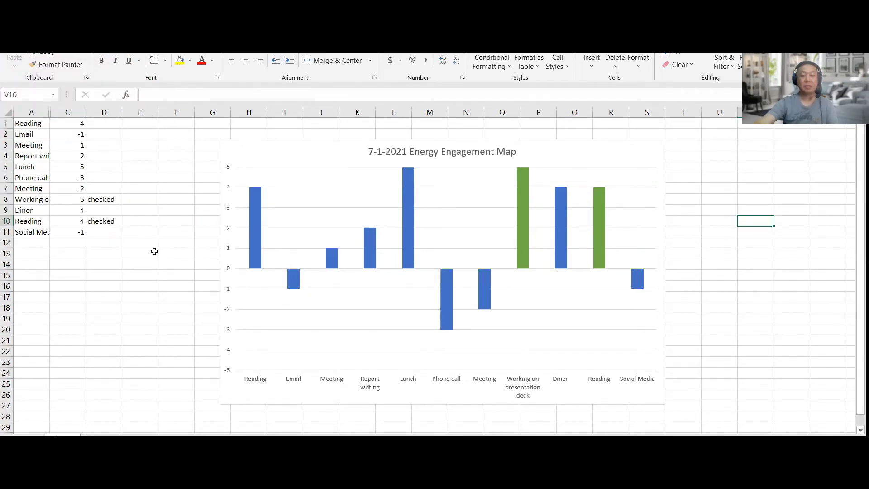
mouse_move(678, 372)
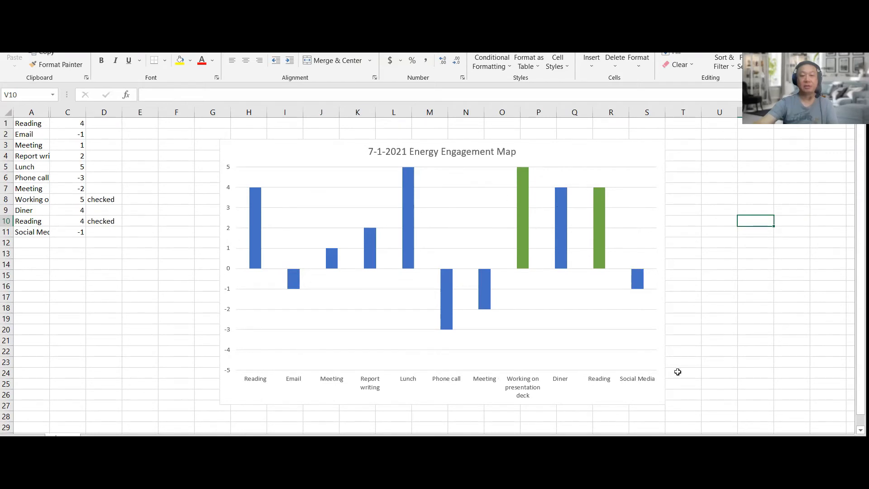
mouse_move(562, 152)
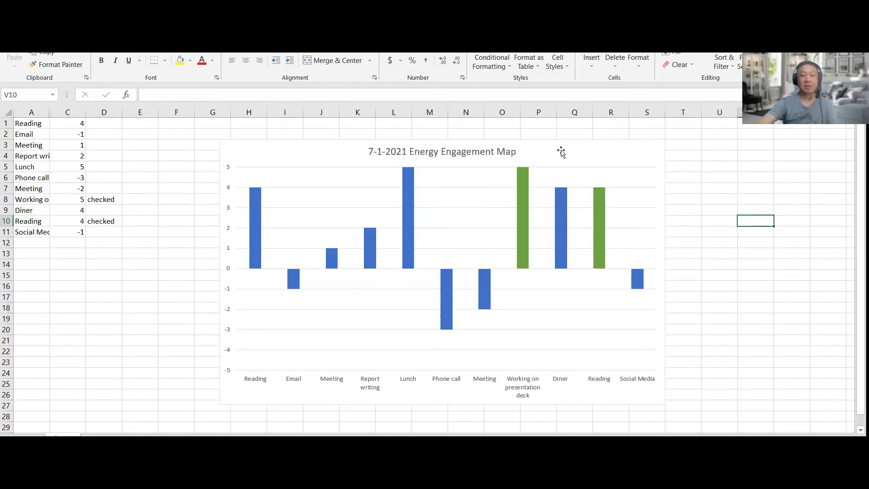
mouse_move(224, 216)
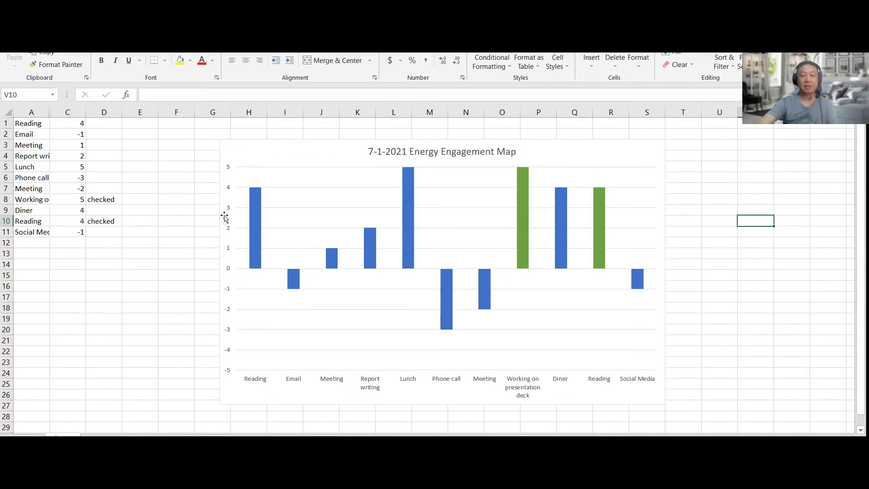
mouse_move(231, 359)
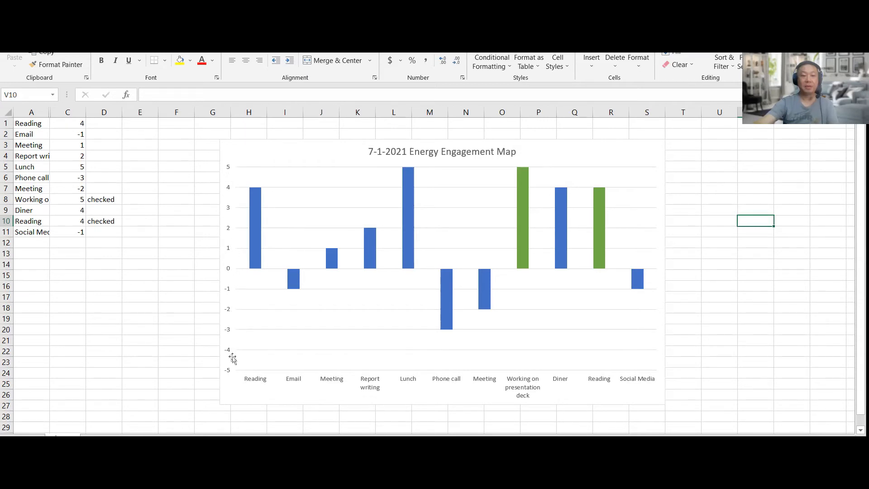
mouse_move(242, 196)
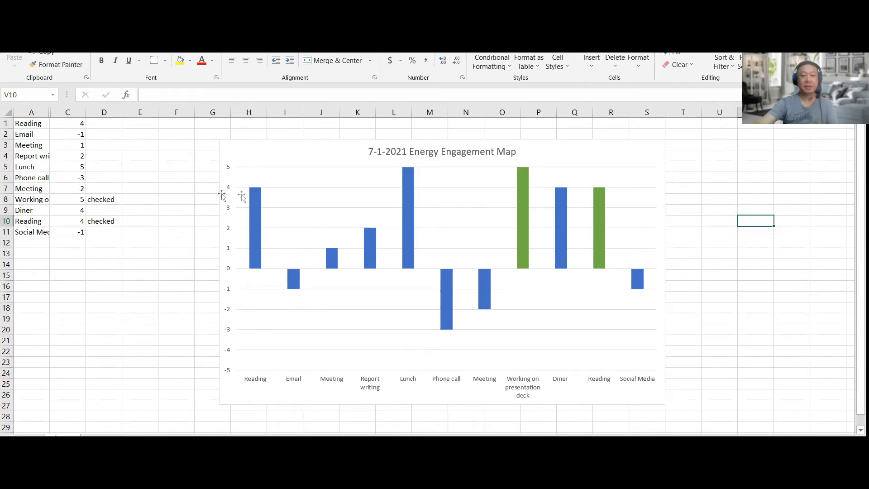
mouse_move(224, 271)
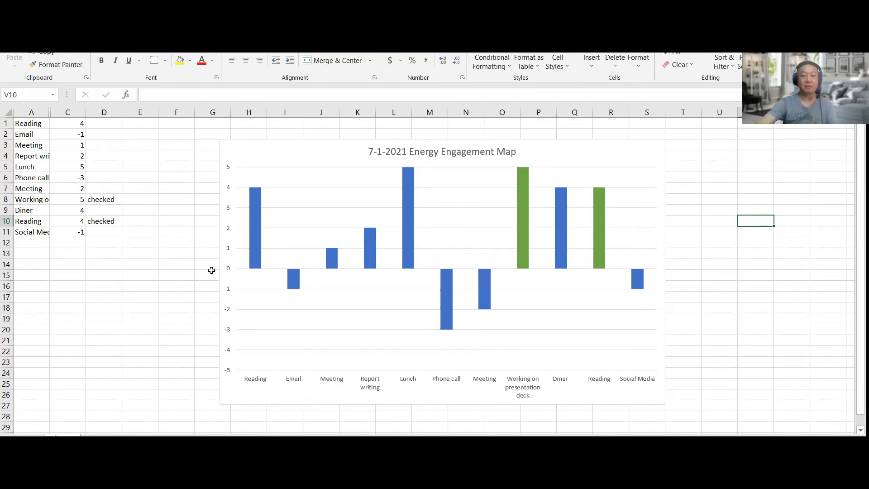
mouse_move(740, 248)
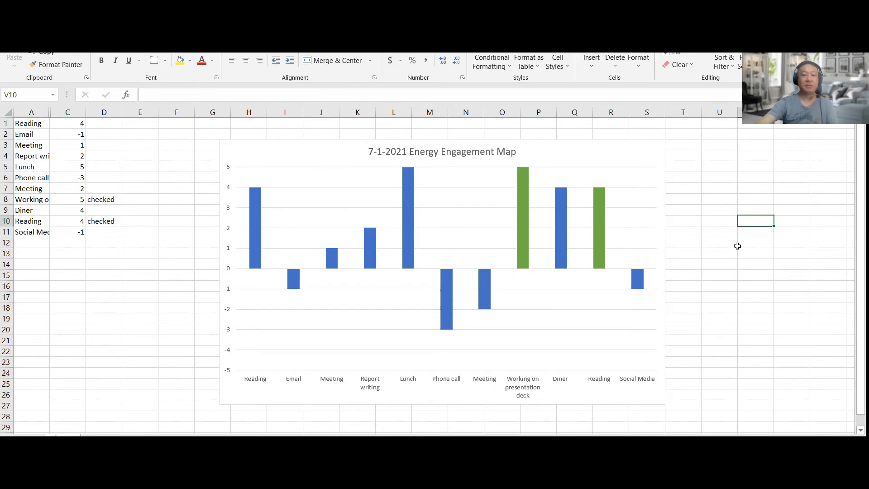
mouse_move(699, 244)
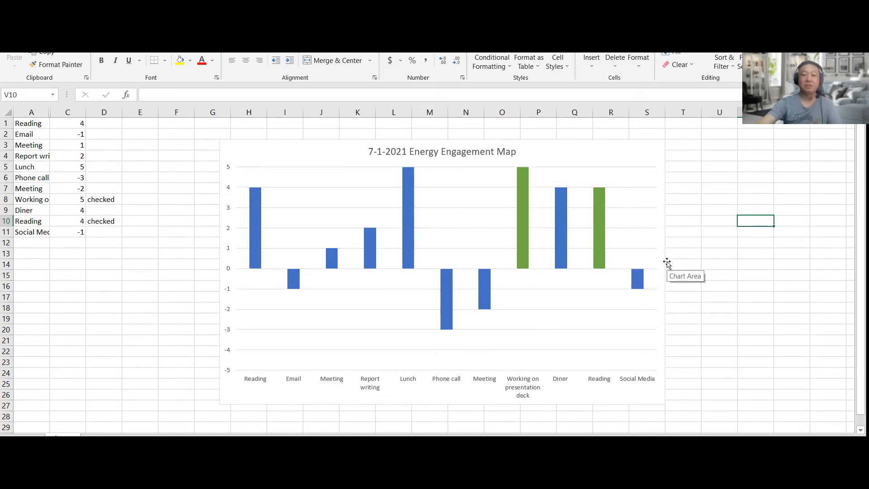
mouse_move(694, 267)
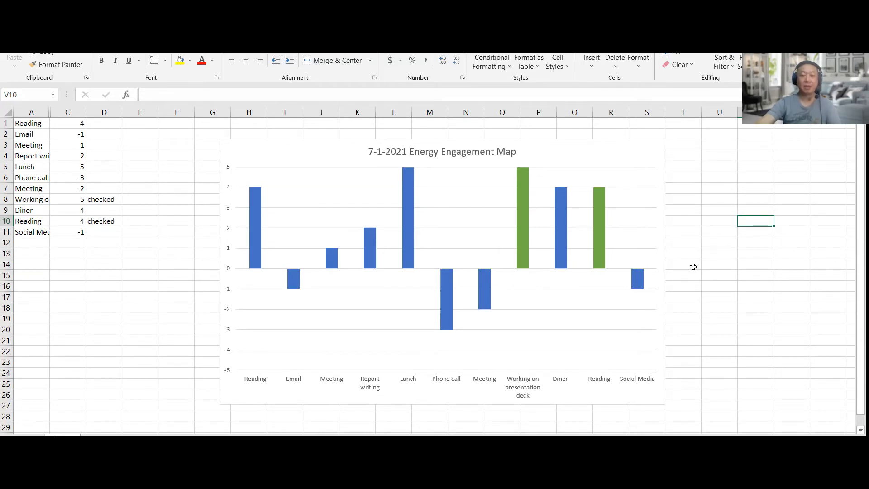
mouse_move(697, 323)
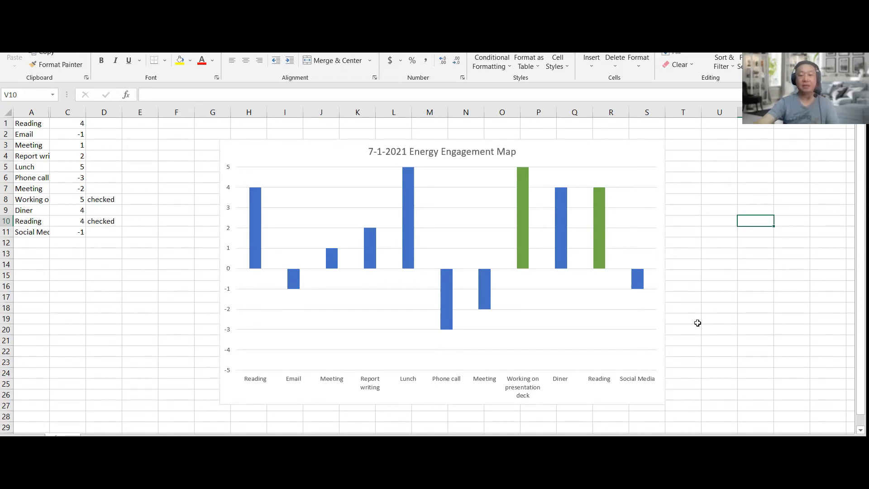
mouse_move(696, 366)
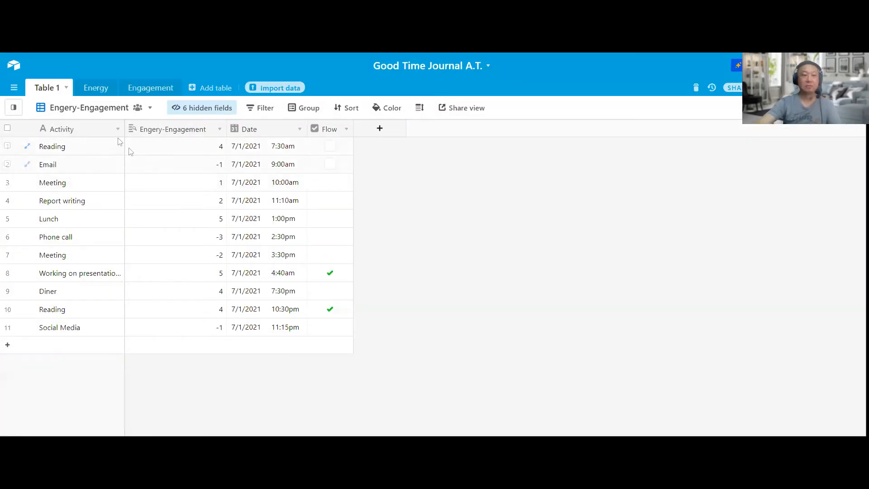
Switch Table 1 to Main View and hide the views list.
left_click(13, 108)
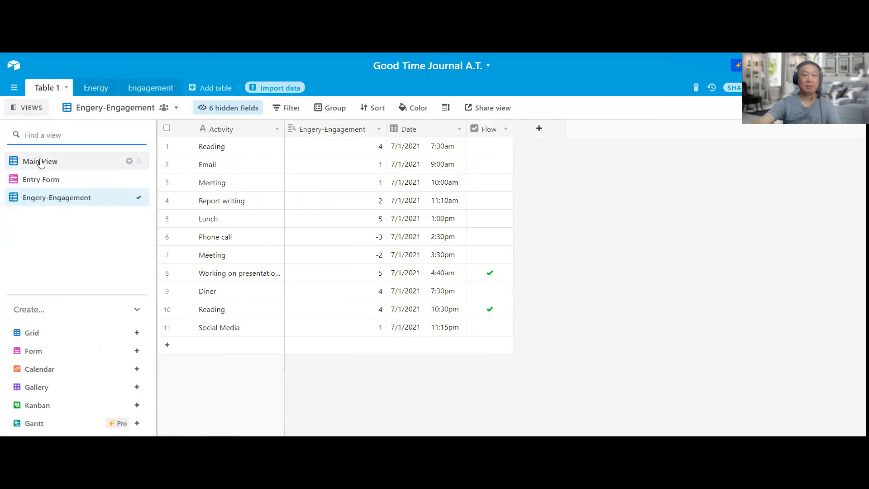
left_click(40, 161)
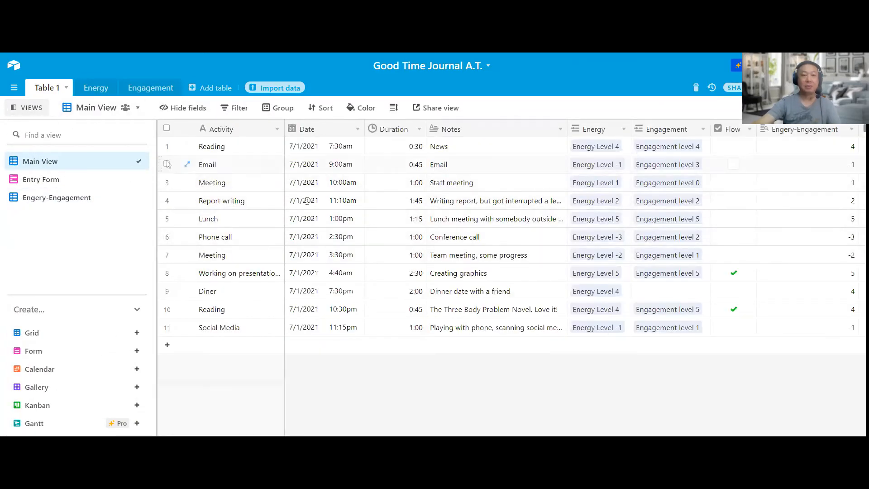
mouse_move(64, 126)
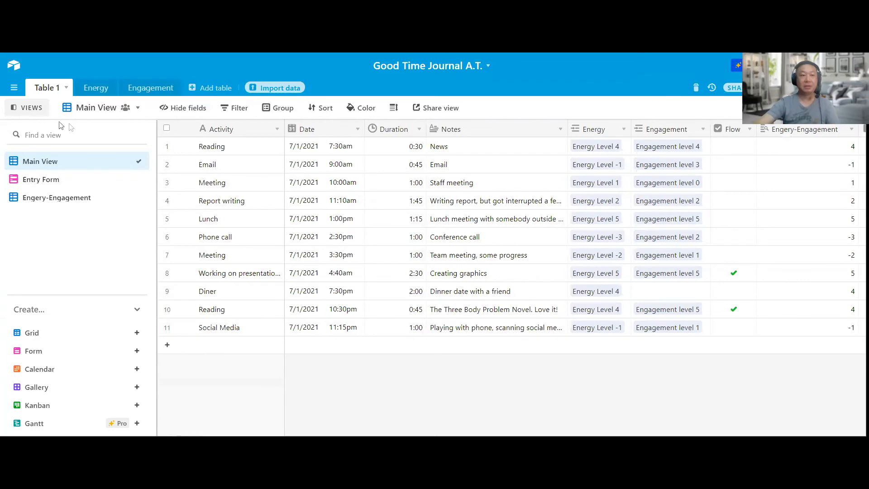
left_click(14, 107)
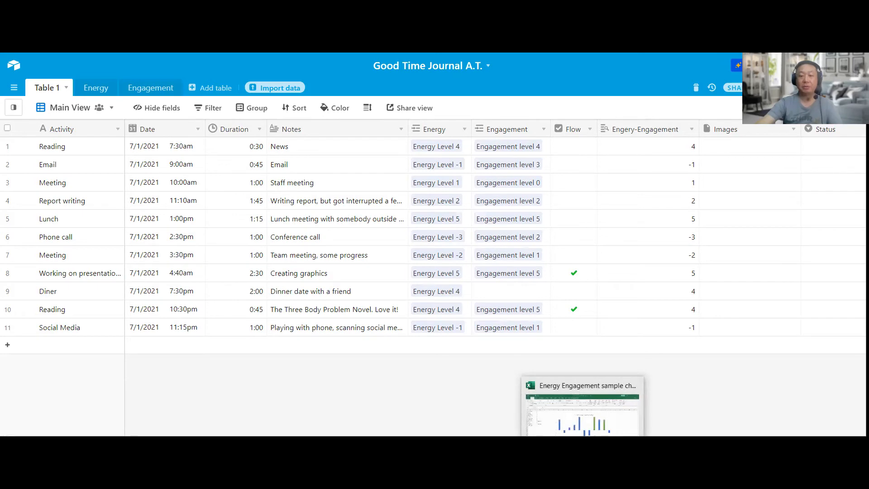
Return to the Excel workbook with the 7-1-2021 Energy Engagement Map chart.
left_click(582, 404)
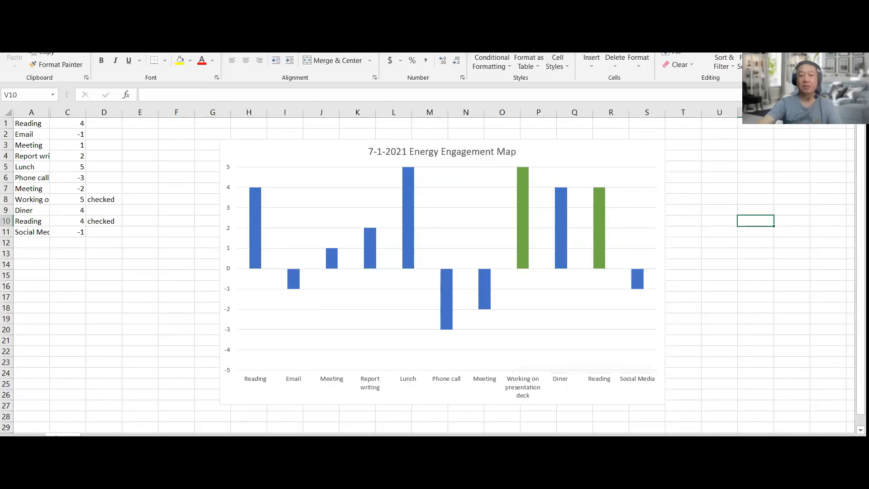
mouse_move(739, 311)
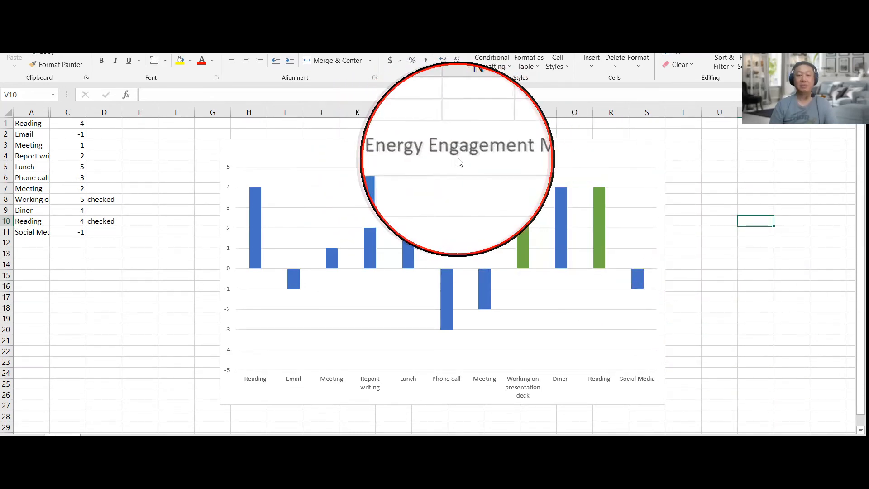
mouse_move(294, 263)
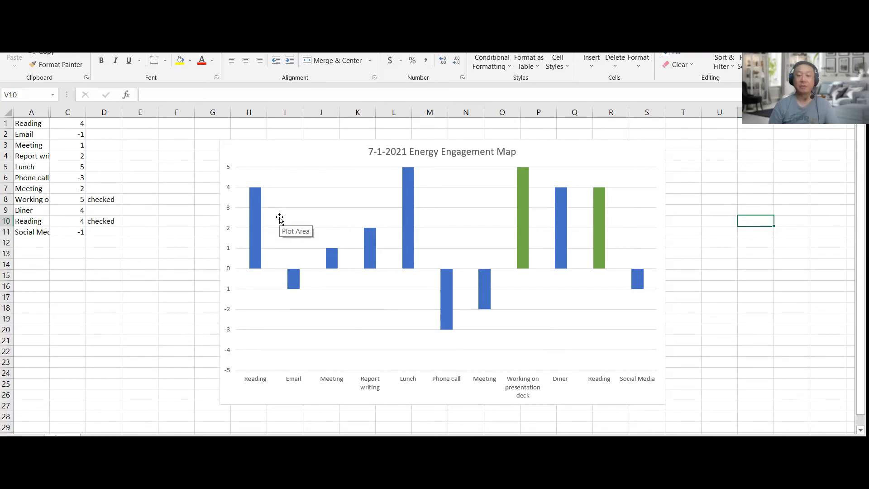
left_click(549, 277)
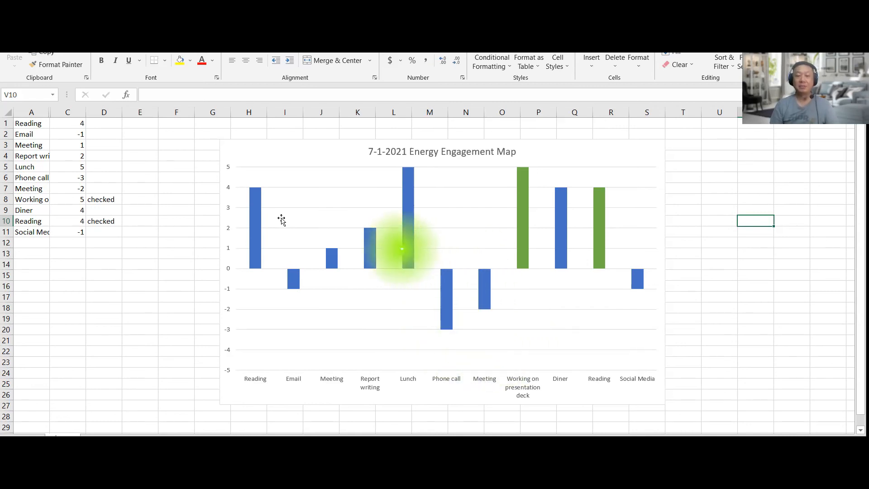
mouse_move(446, 277)
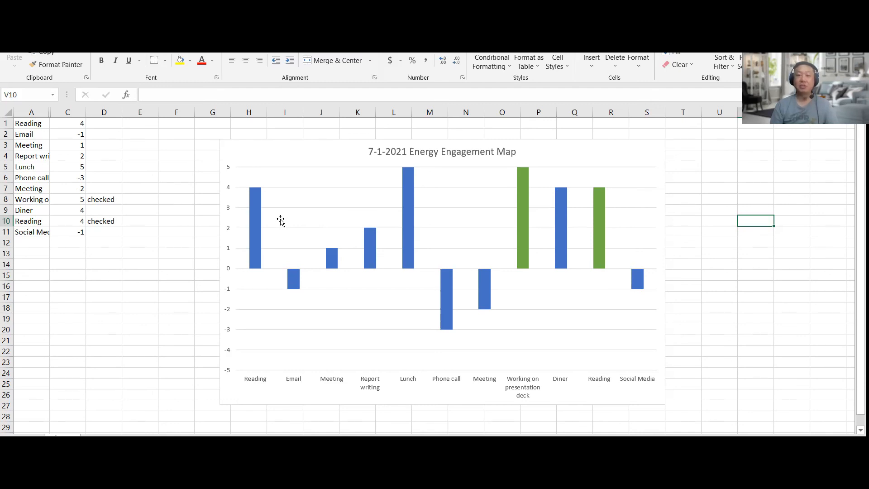
left_click(446, 302)
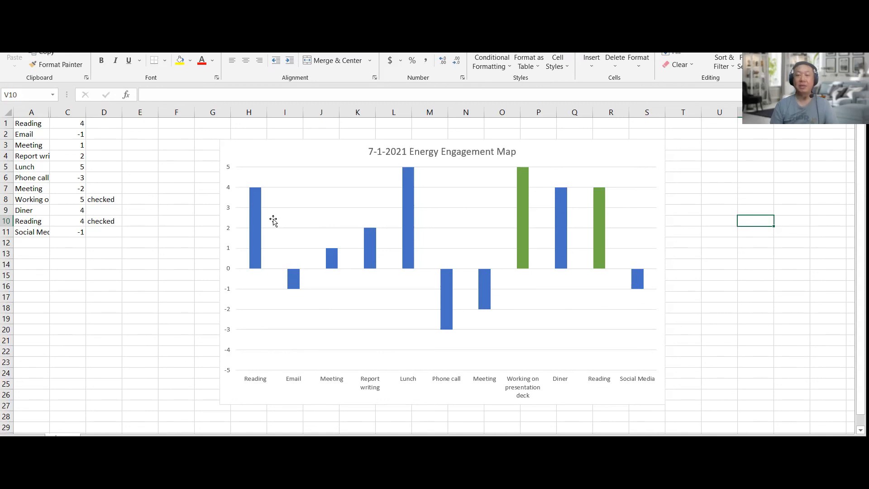
left_click(380, 255)
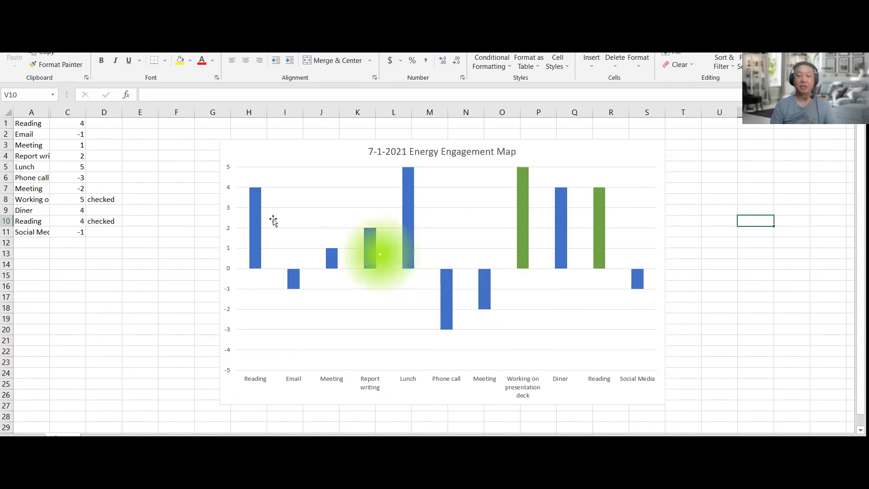